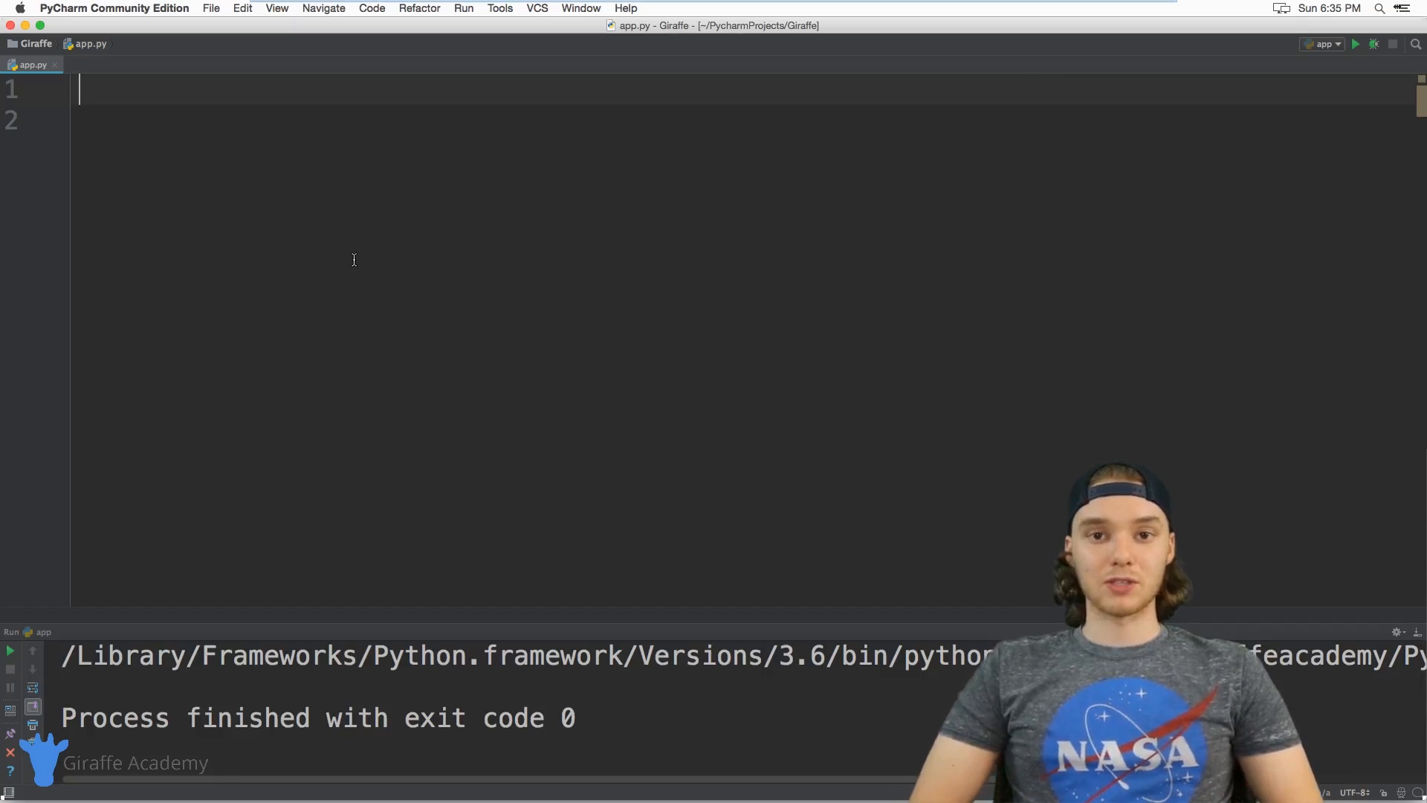
mouse_move(113, 101)
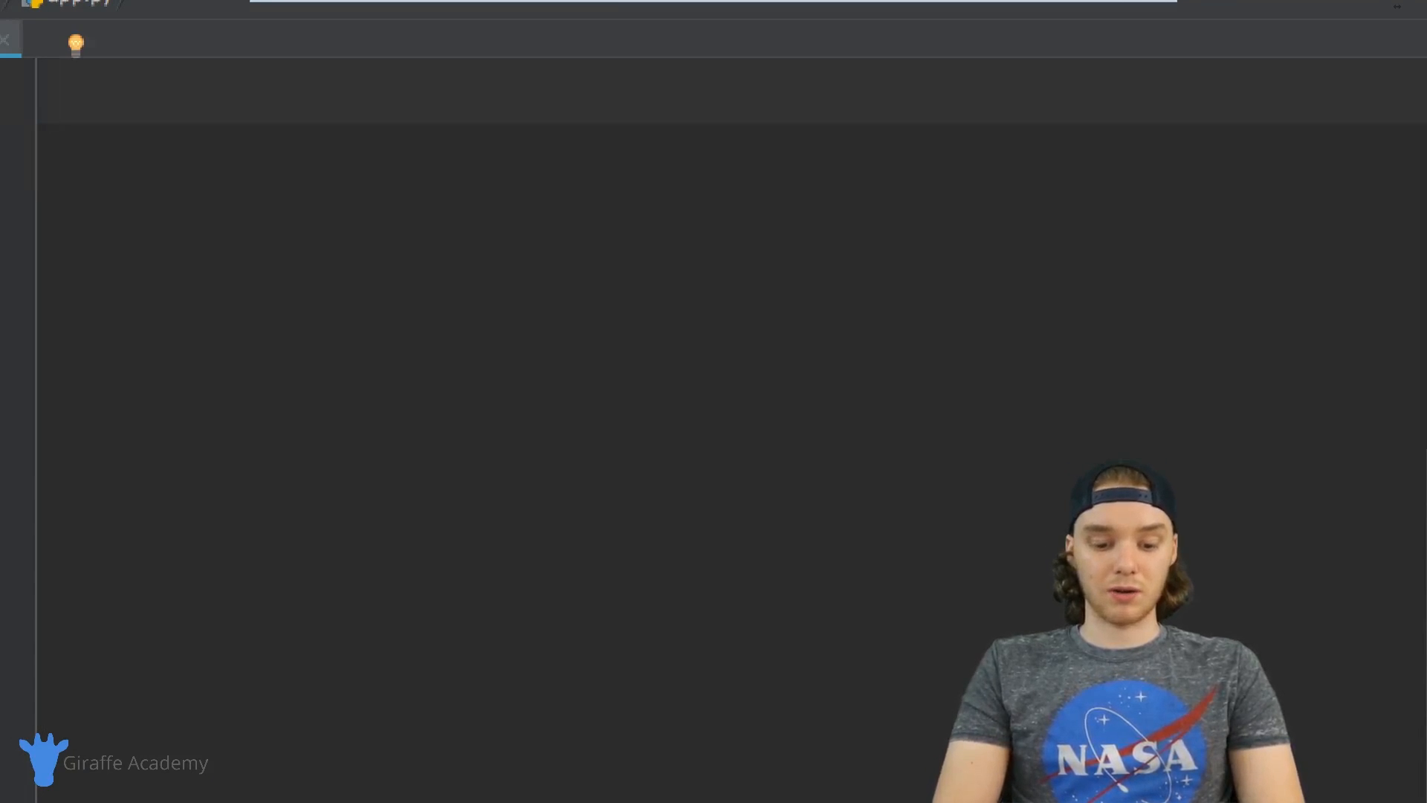
- Write print("") on line 1 and select the whole line to duplicate it
type("pr")
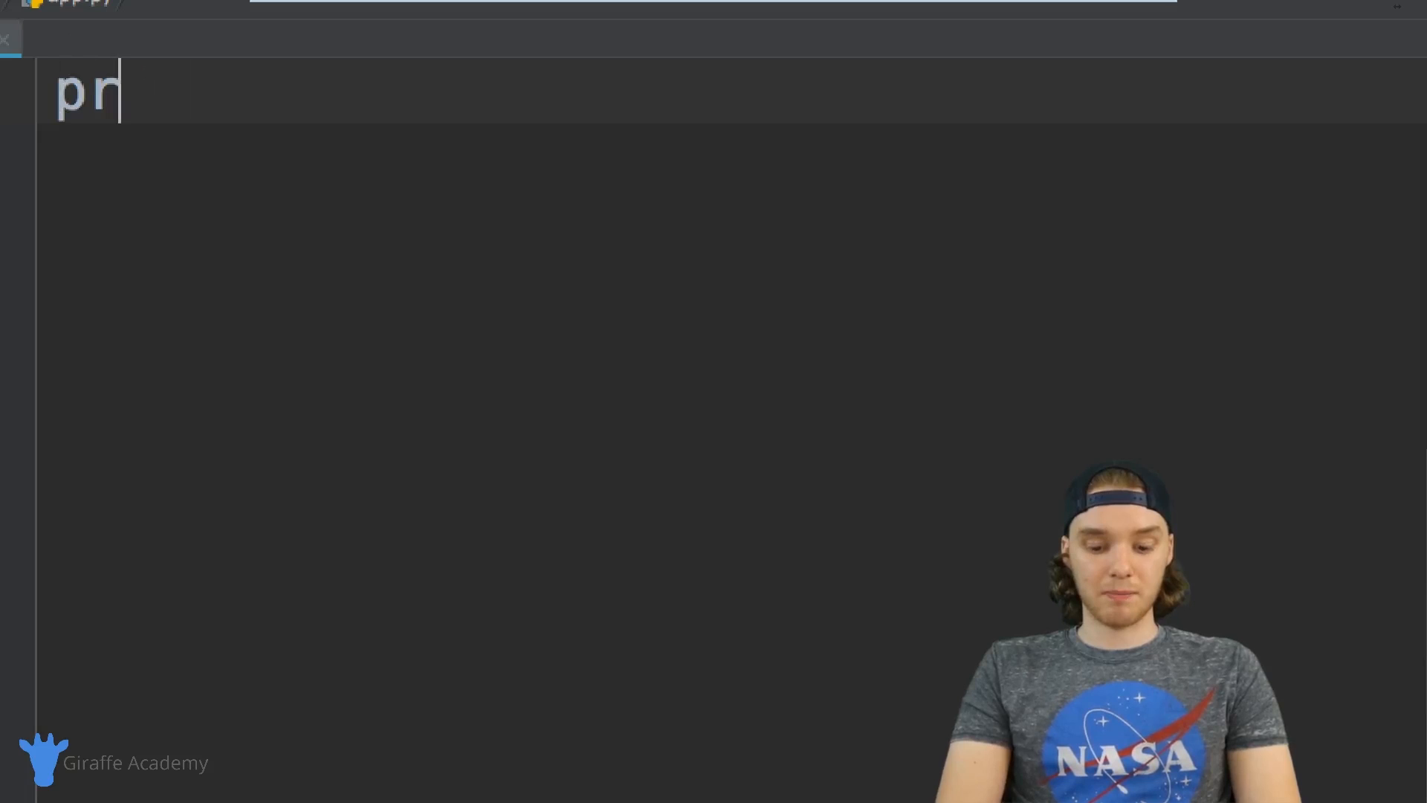
type("int()")
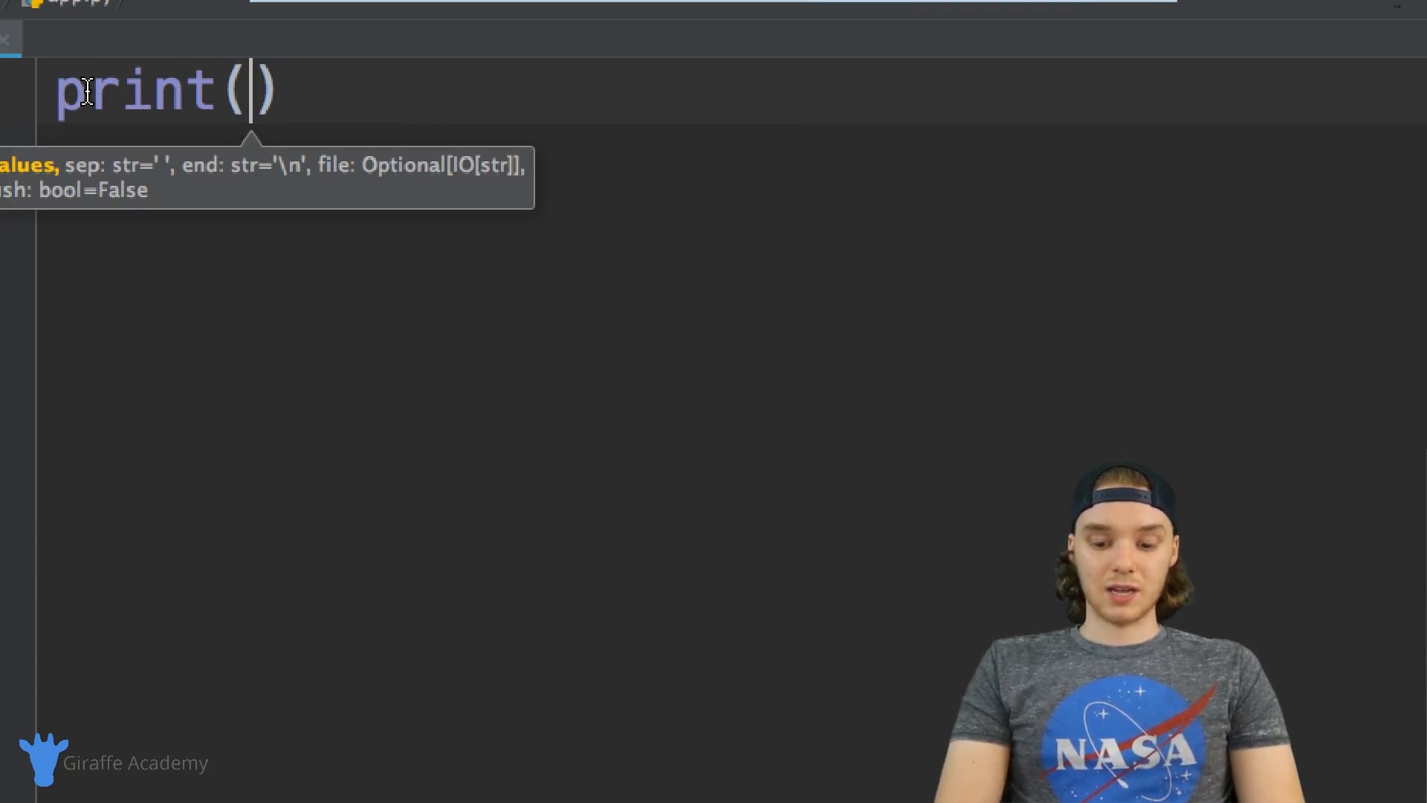
type("\"\"")
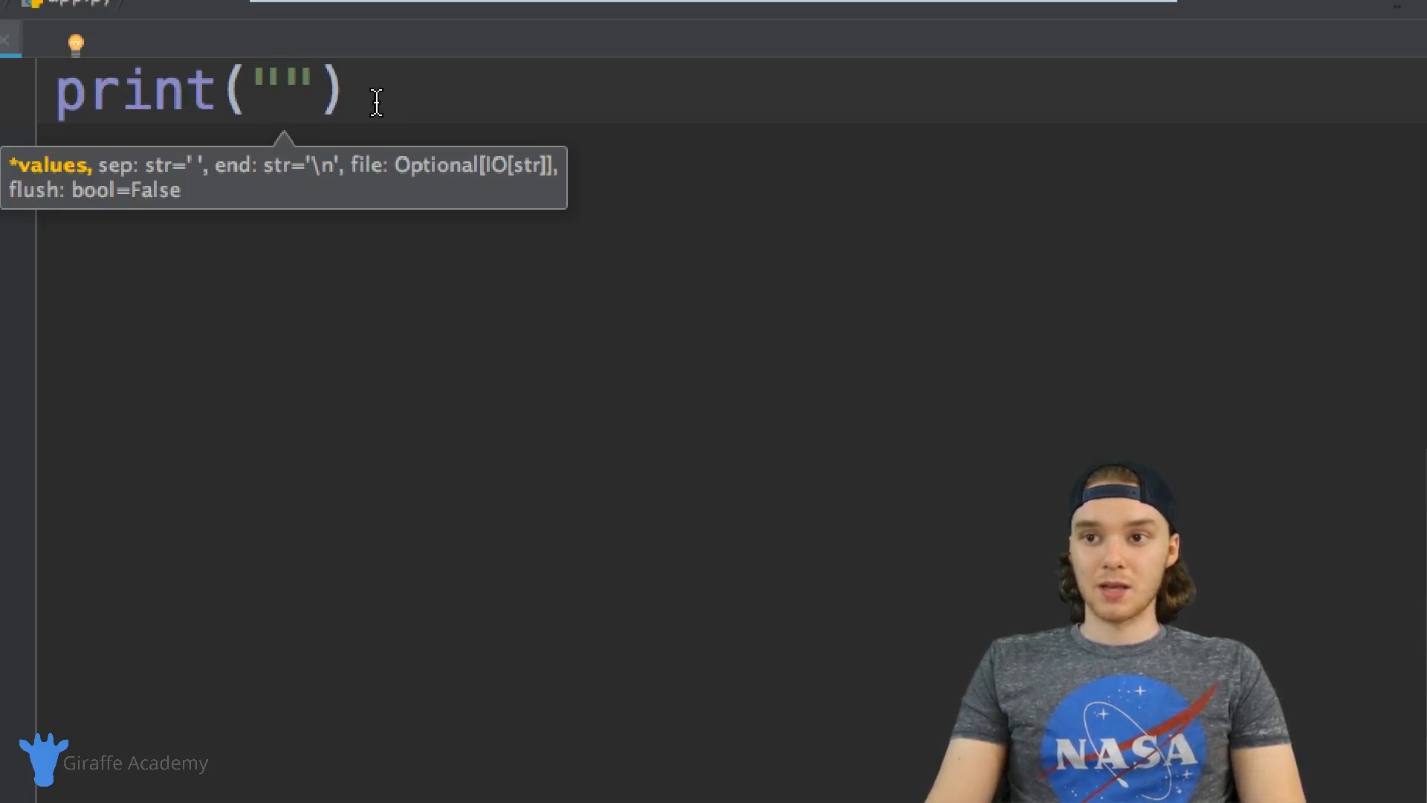
triple_click(200, 91)
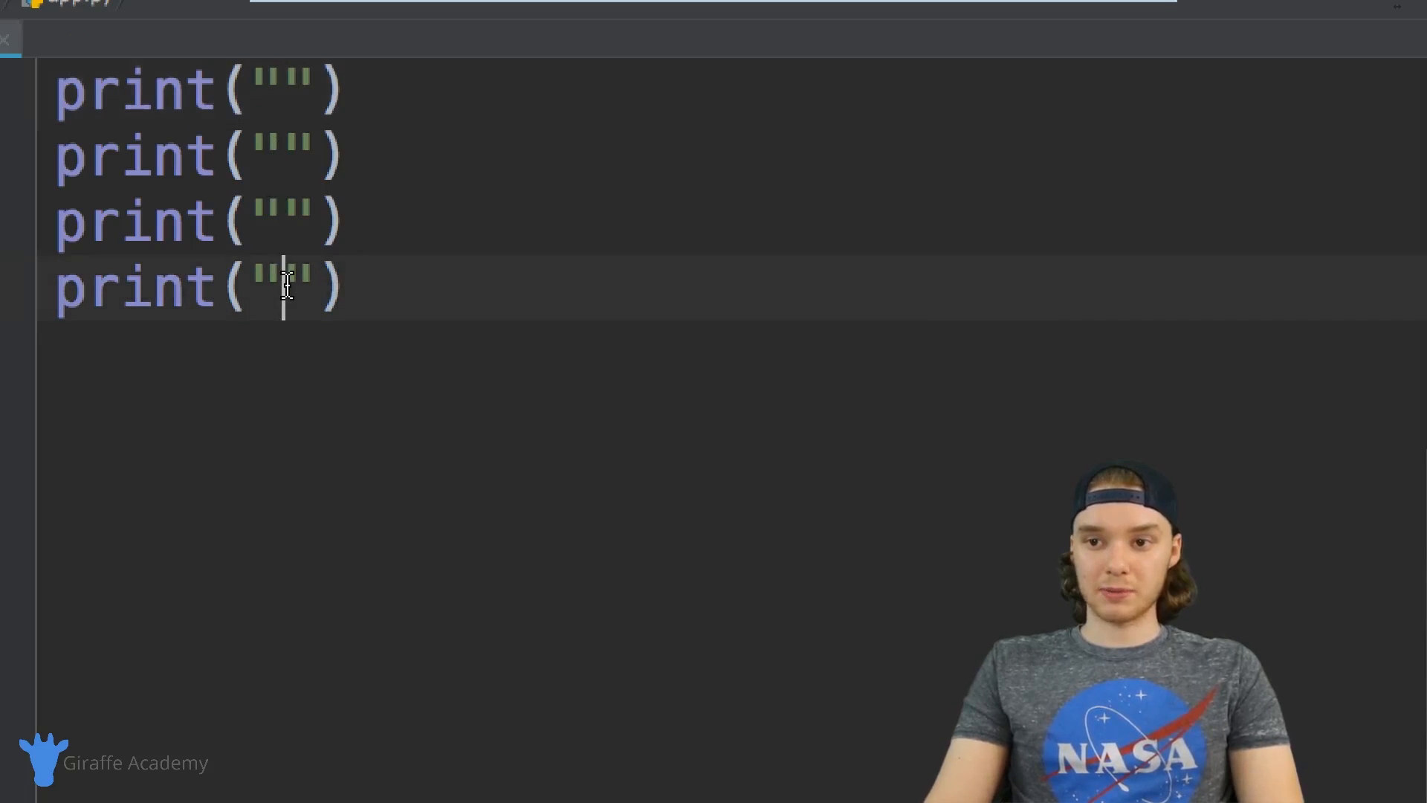
- Fill the print strings with '/' and '|' characters and a '___' base line
type("/")
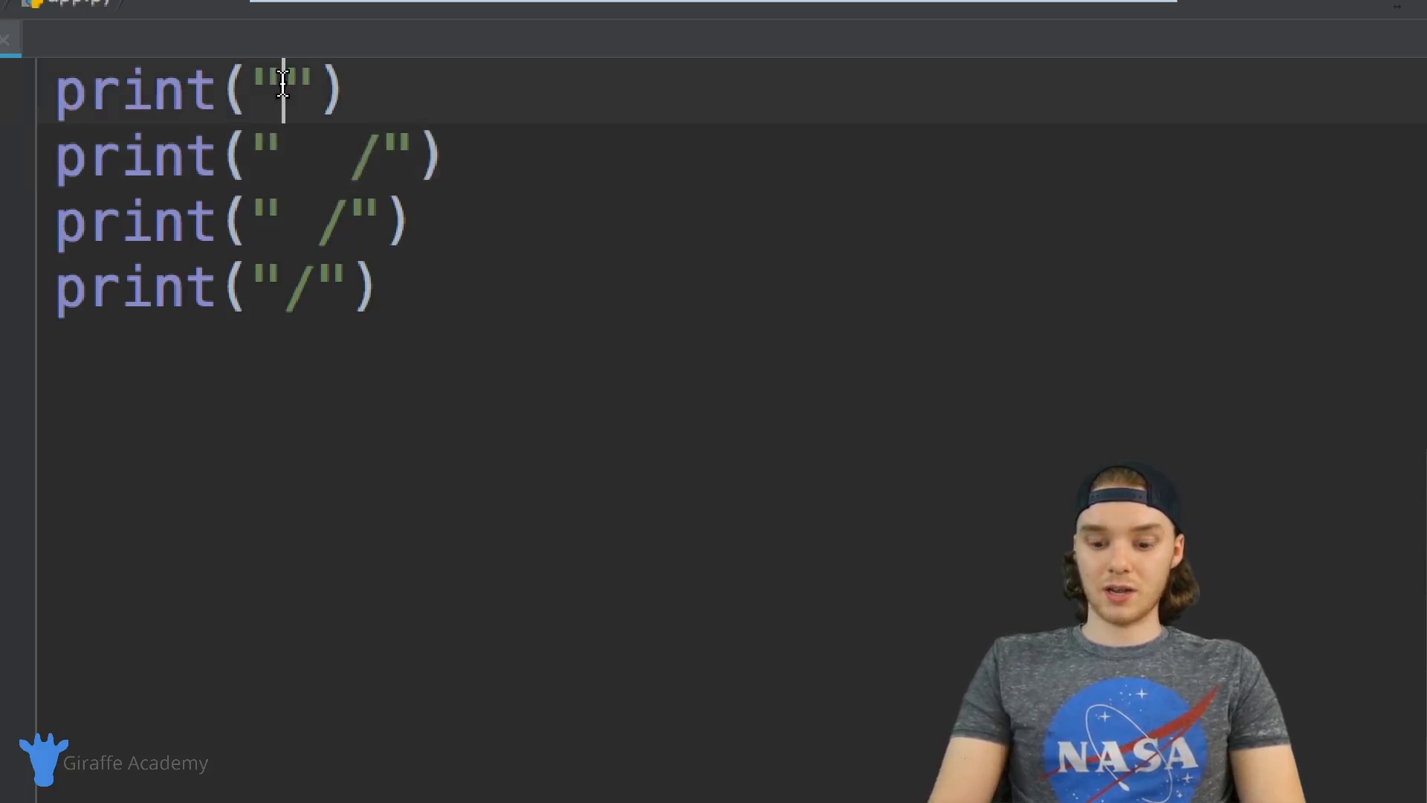
type("/|")
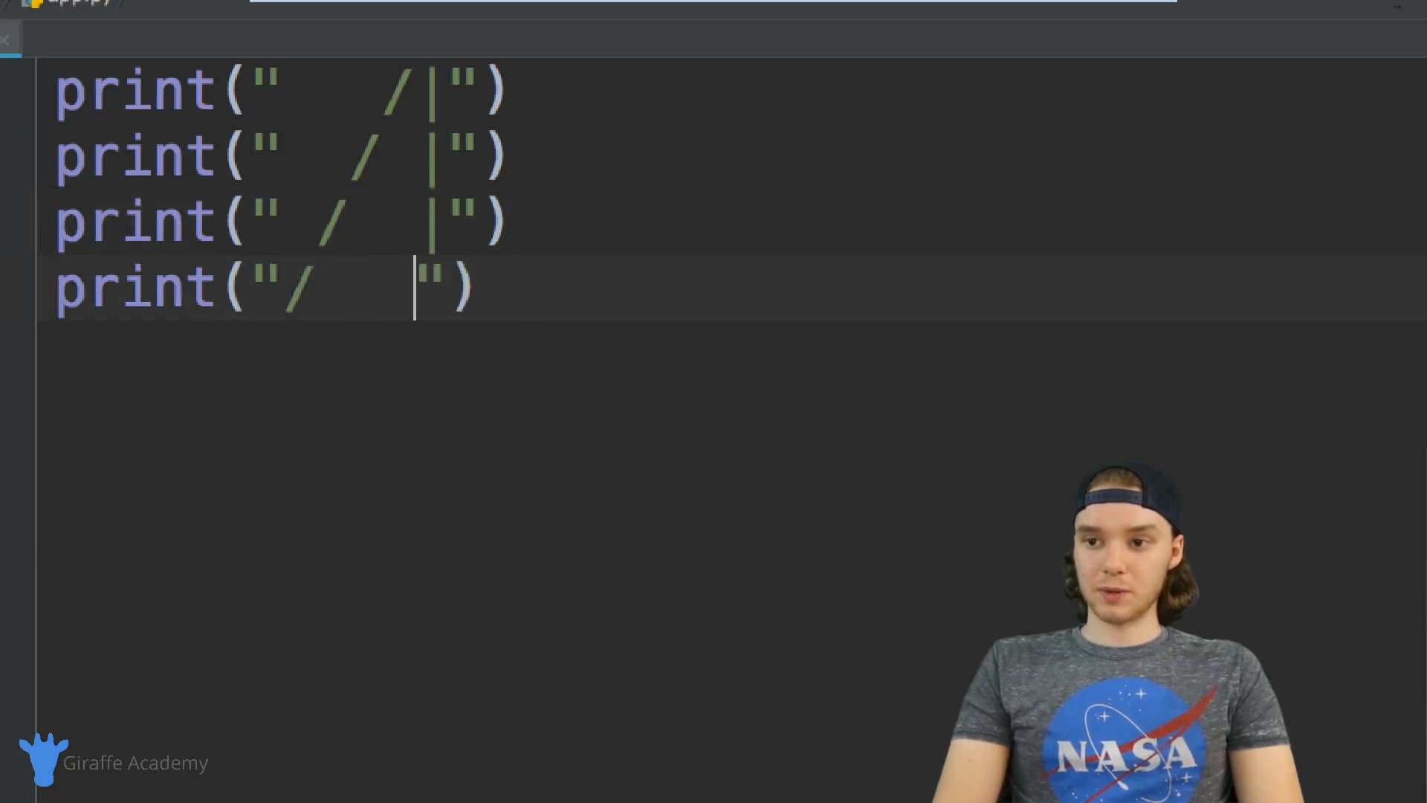
type("___|")
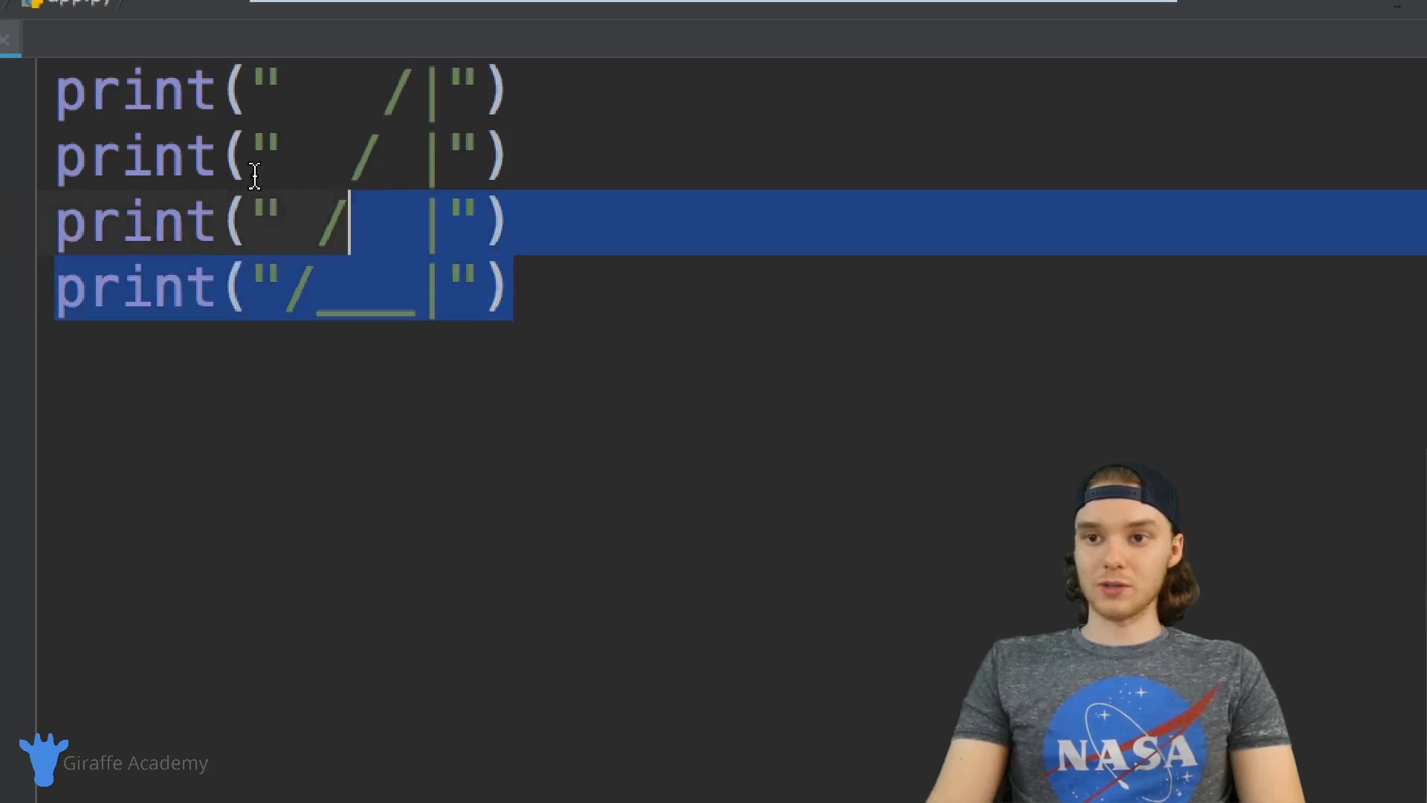
left_click(532, 287)
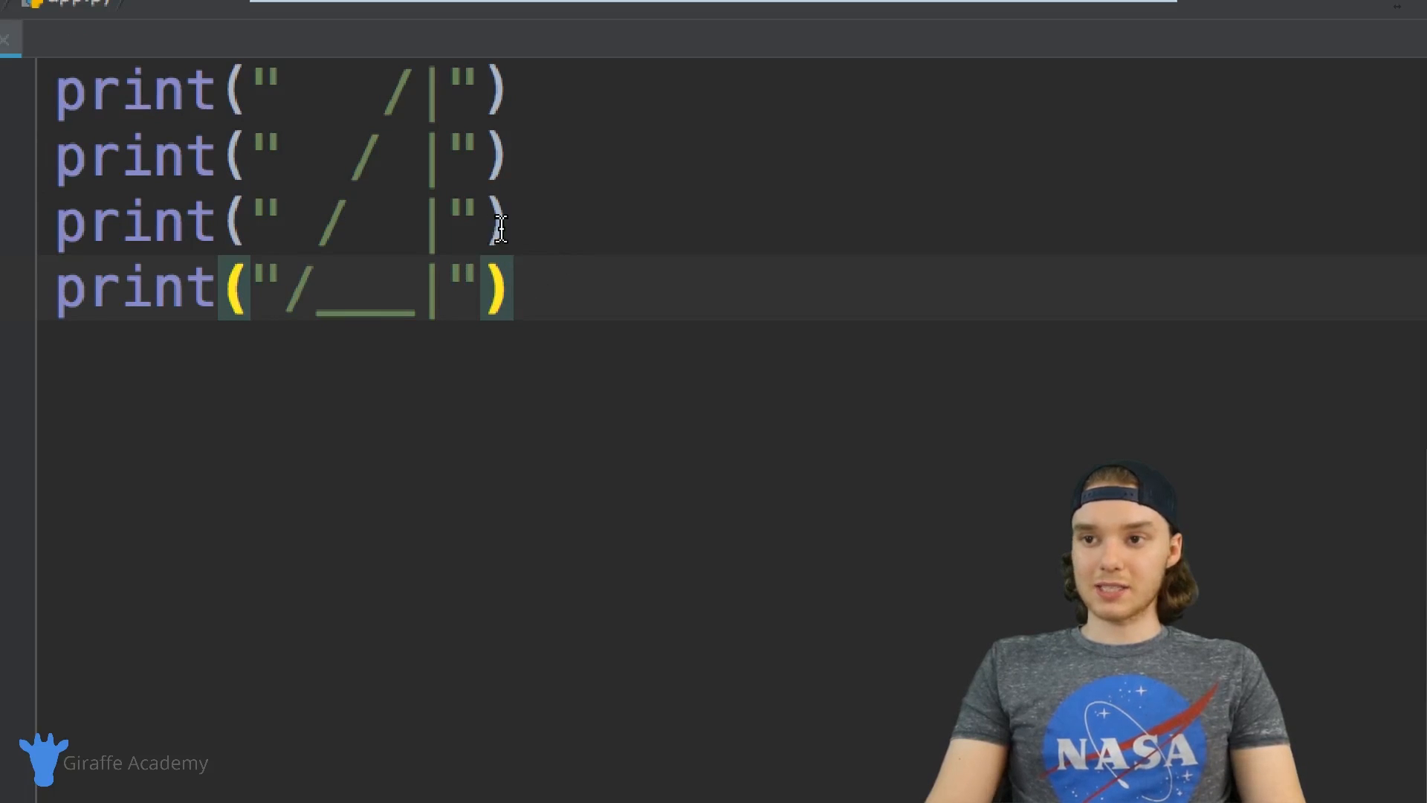
left_click(464, 8)
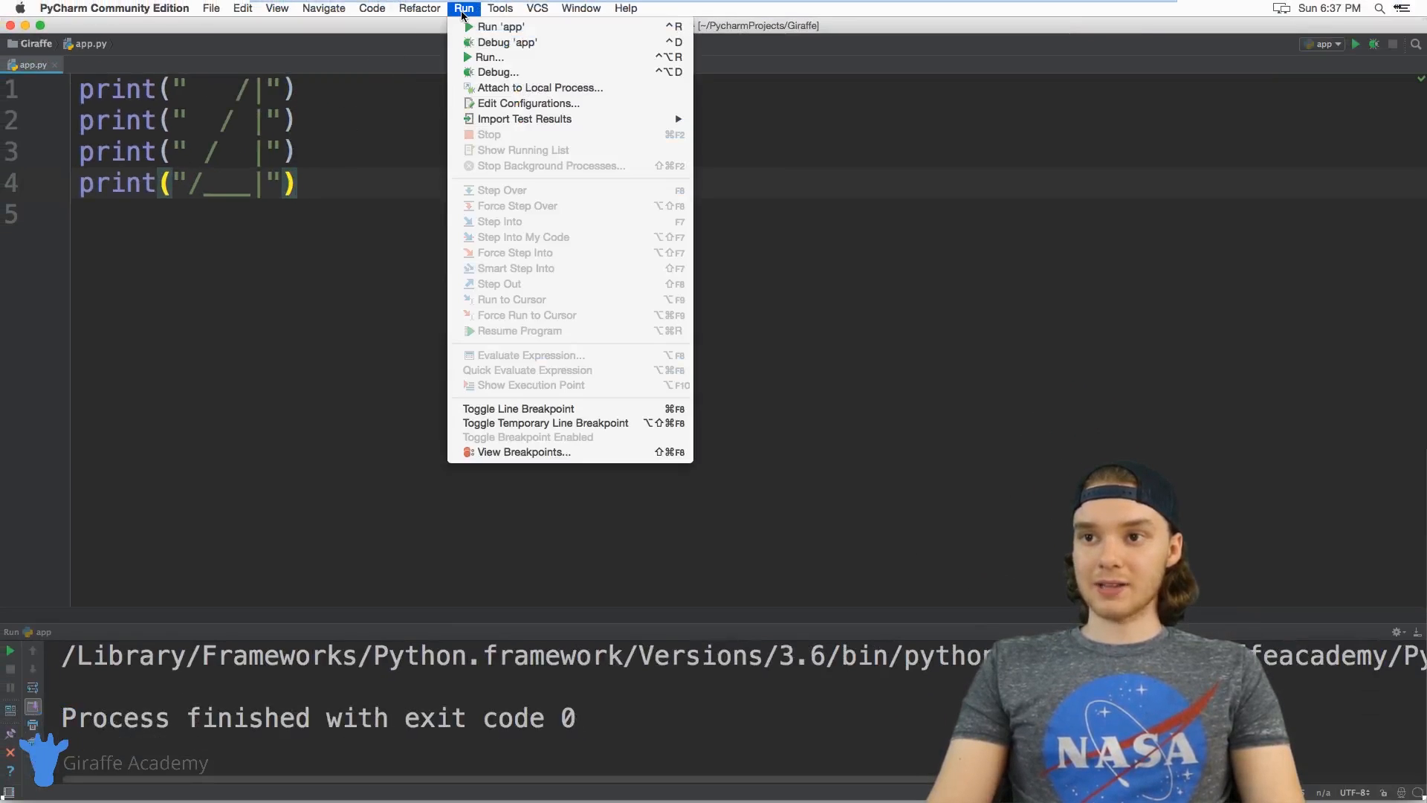
mouse_move(500, 27)
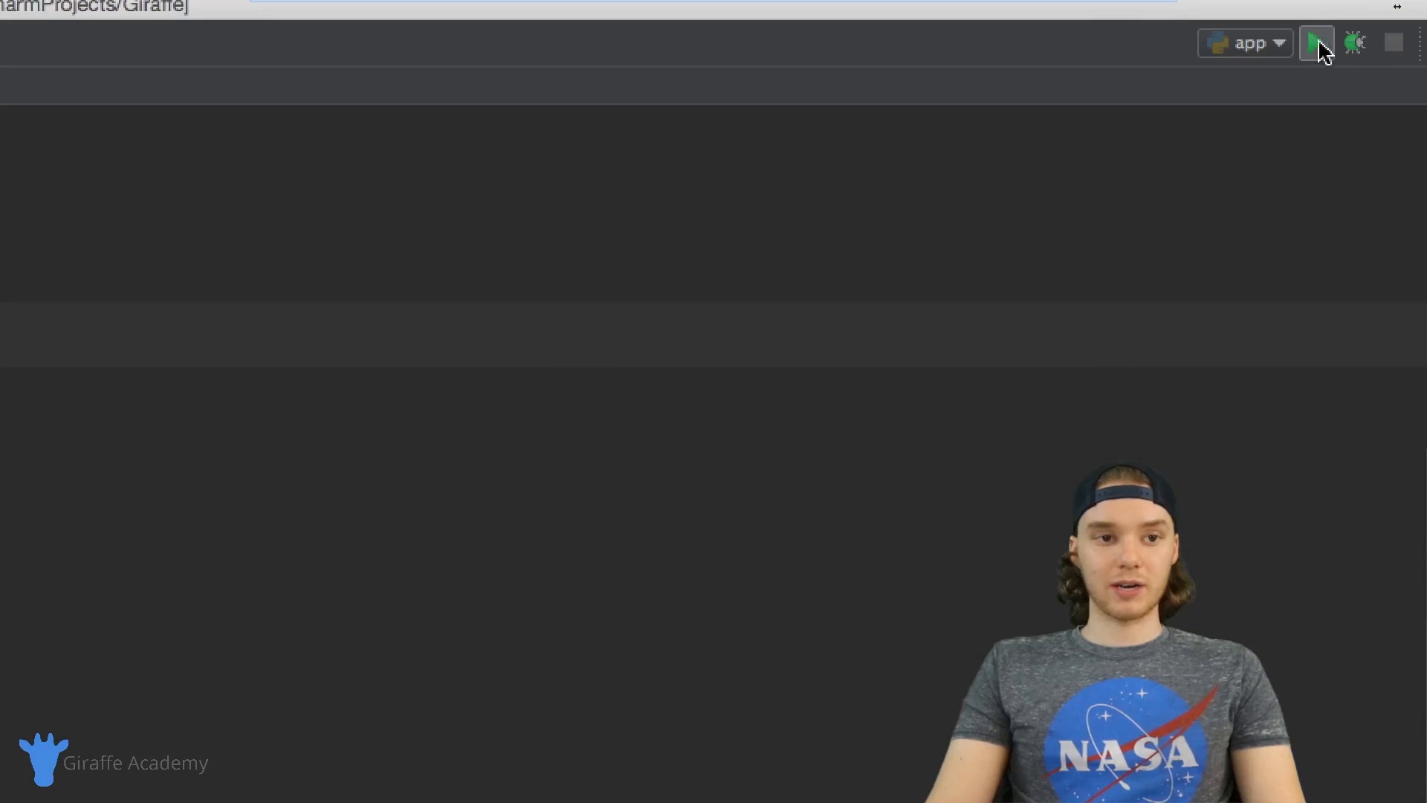
- Run app.py from the toolbar Run button, then highlight 'print' on line 4
left_click(1316, 43)
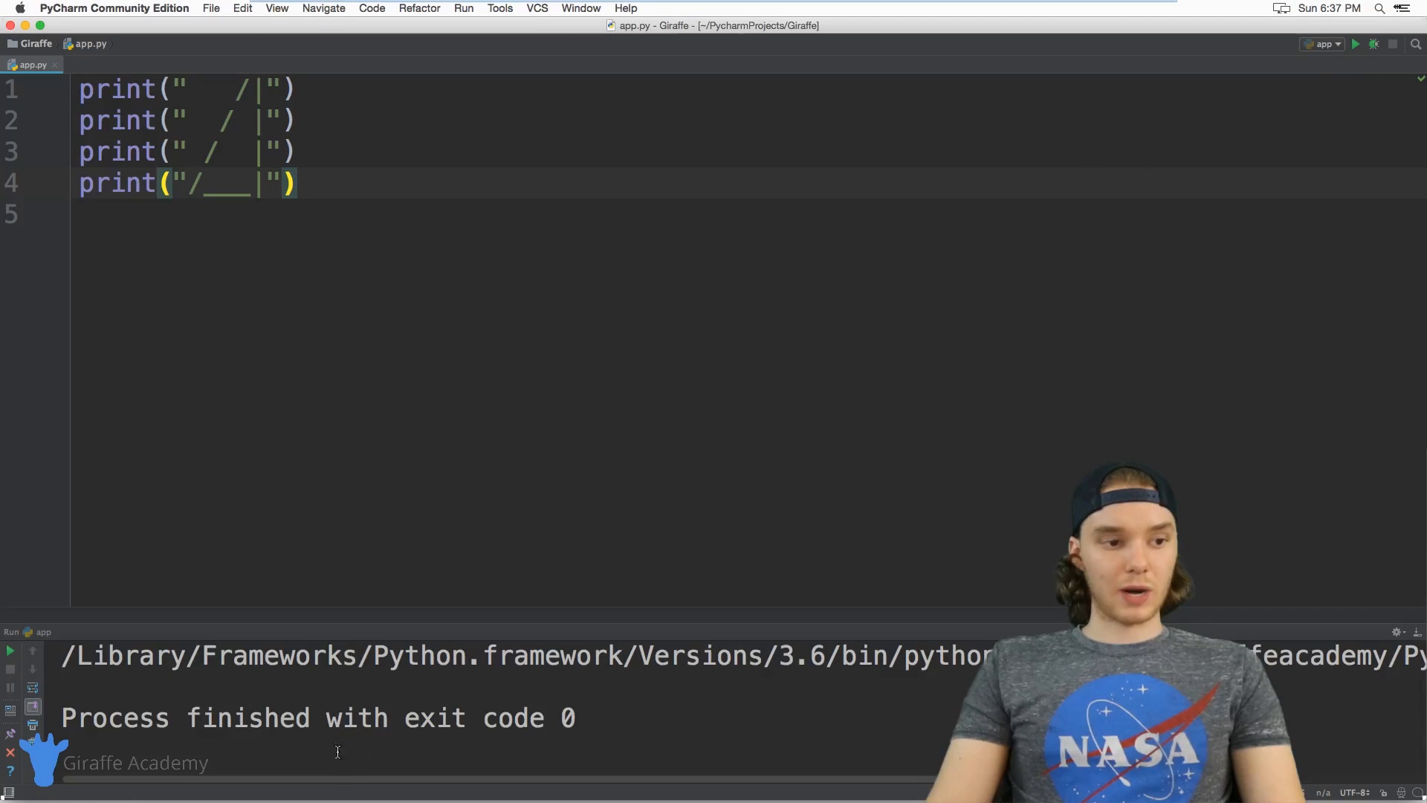
mouse_move(464, 571)
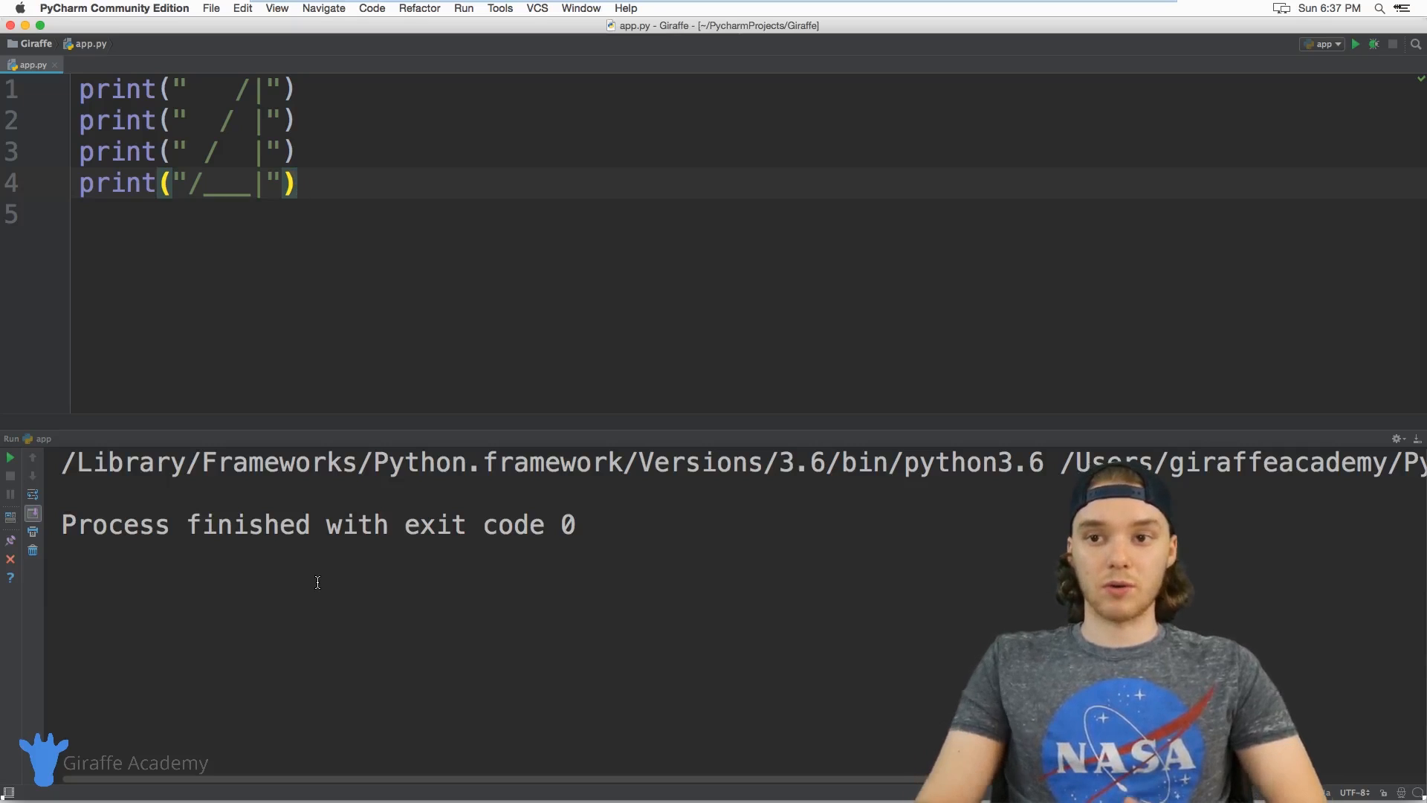
double_click(117, 183)
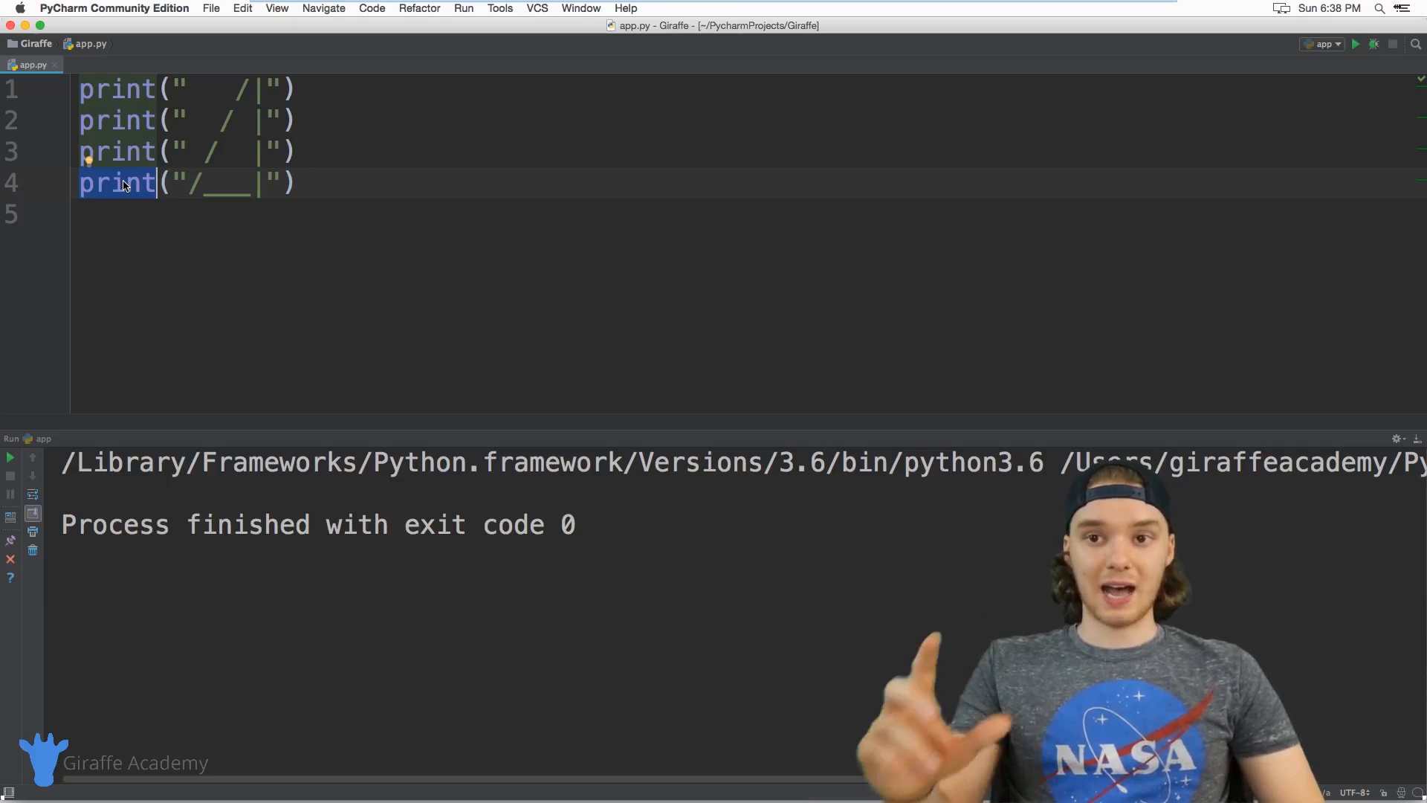
mouse_move(395, 251)
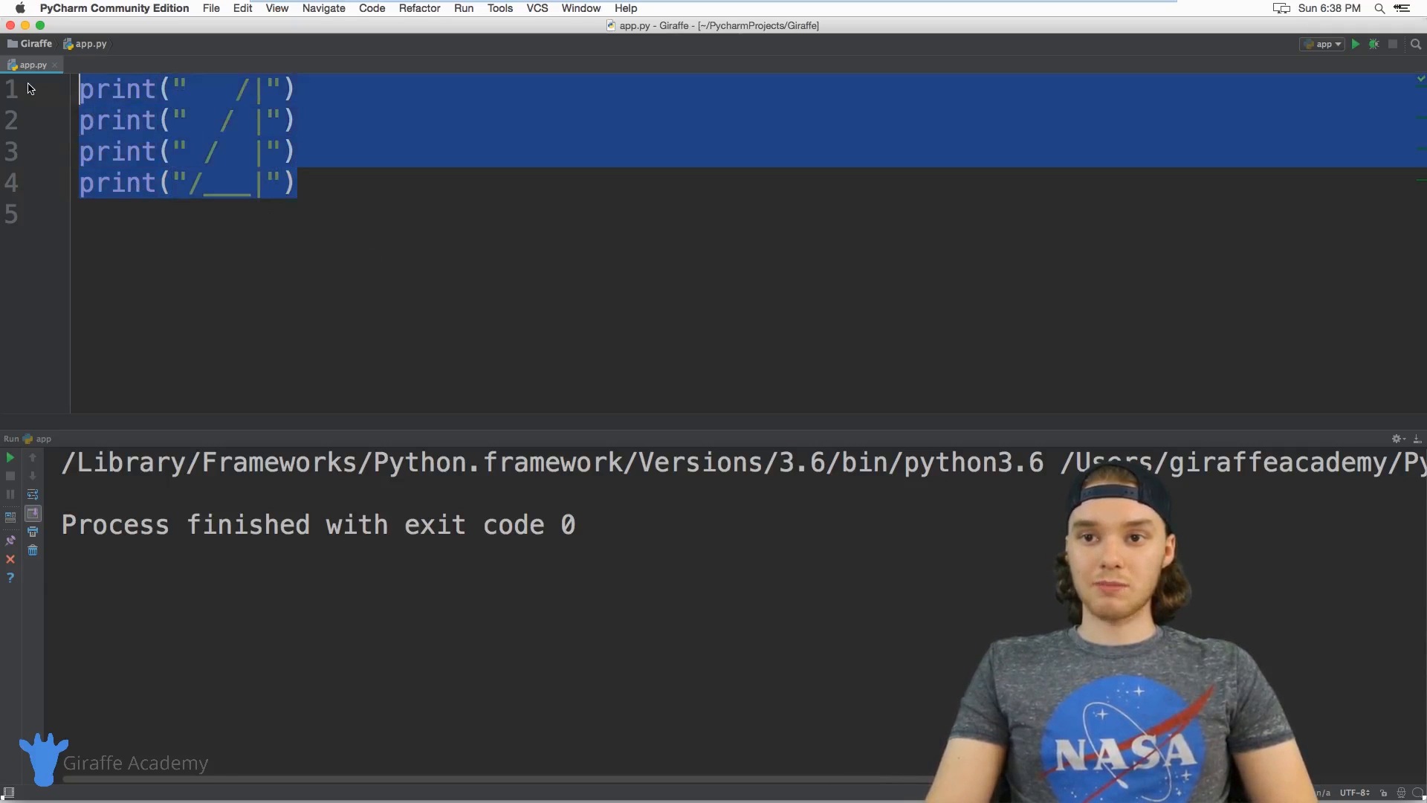
- Rerun the app script, then select the first print line in the editor
left_click(349, 184)
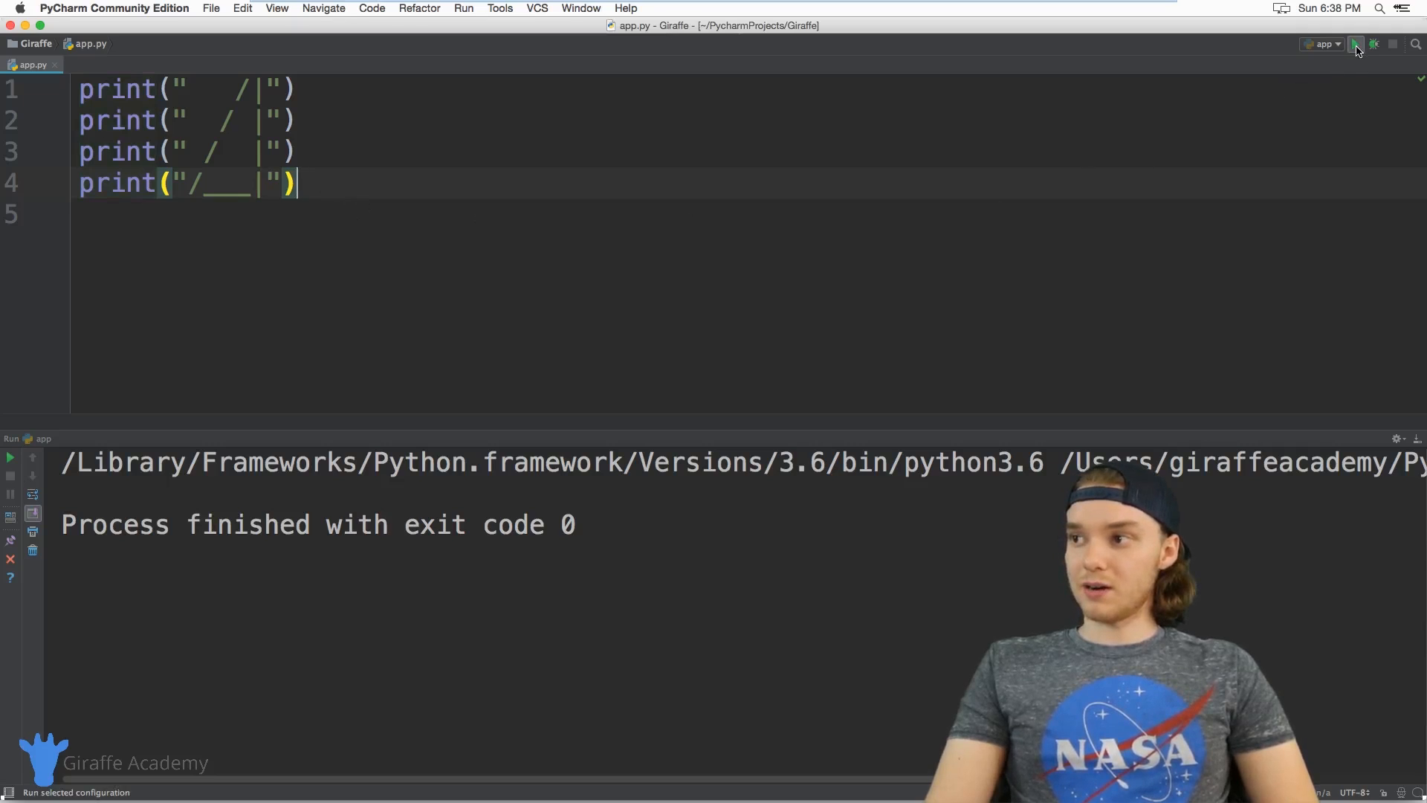
left_click(1355, 44)
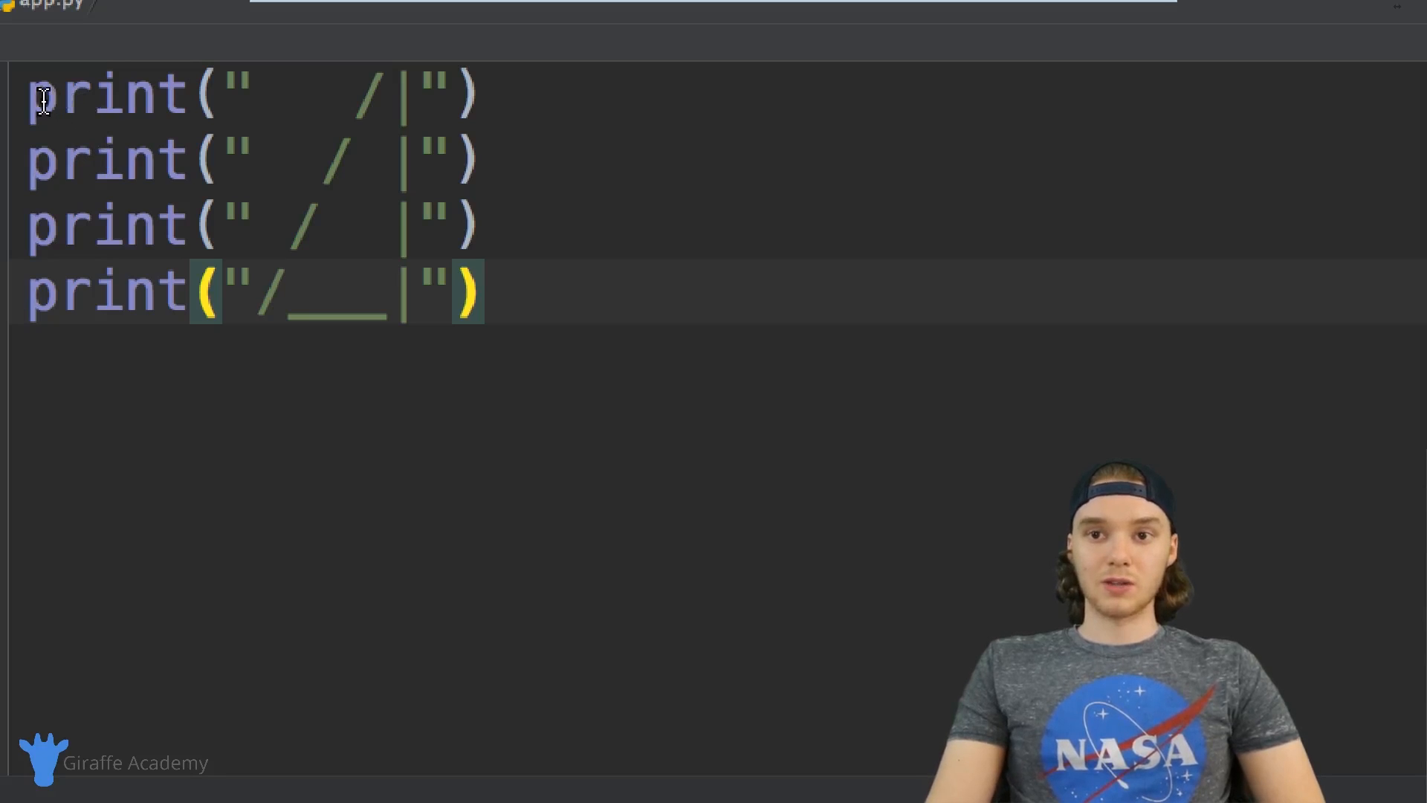
left_click_drag(37, 96, 474, 96)
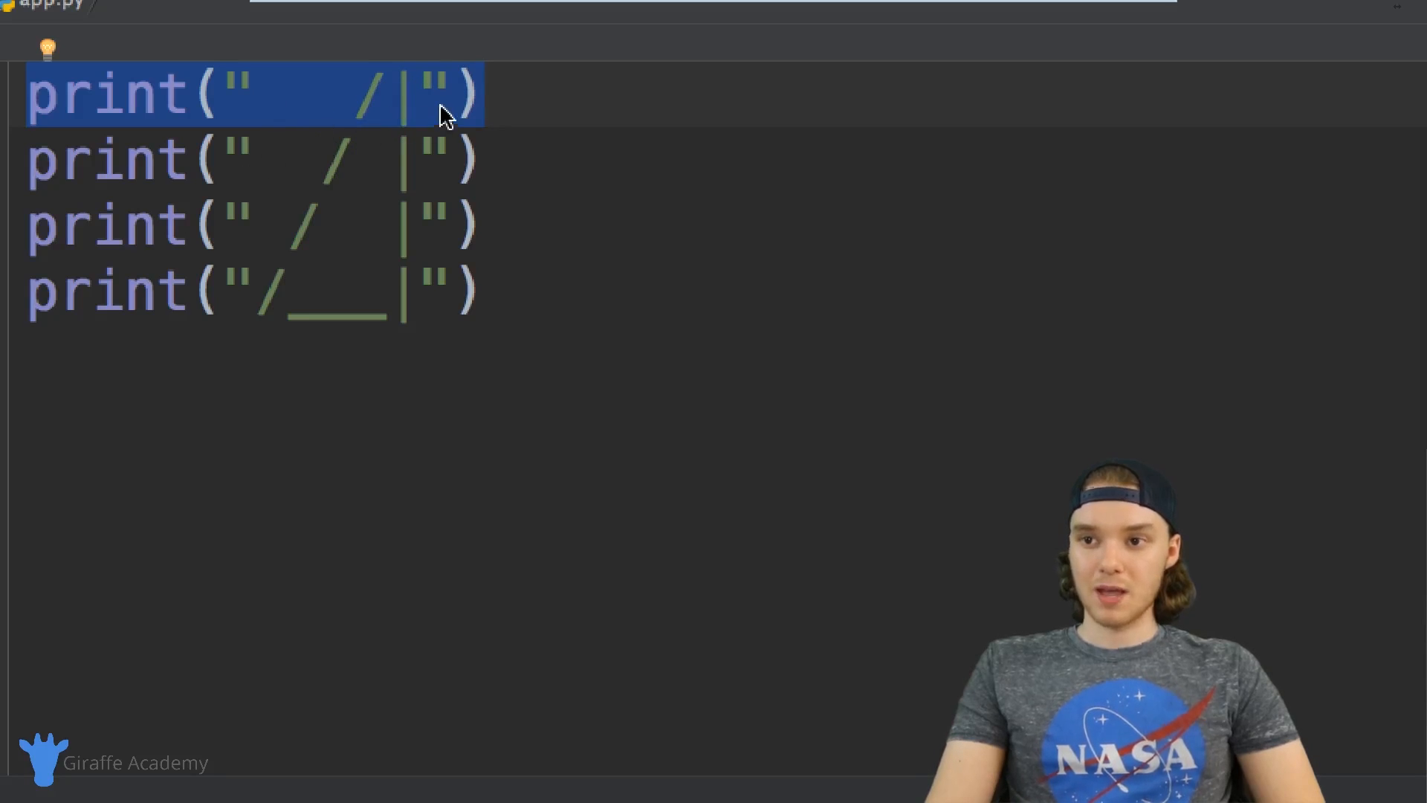
mouse_move(32, 168)
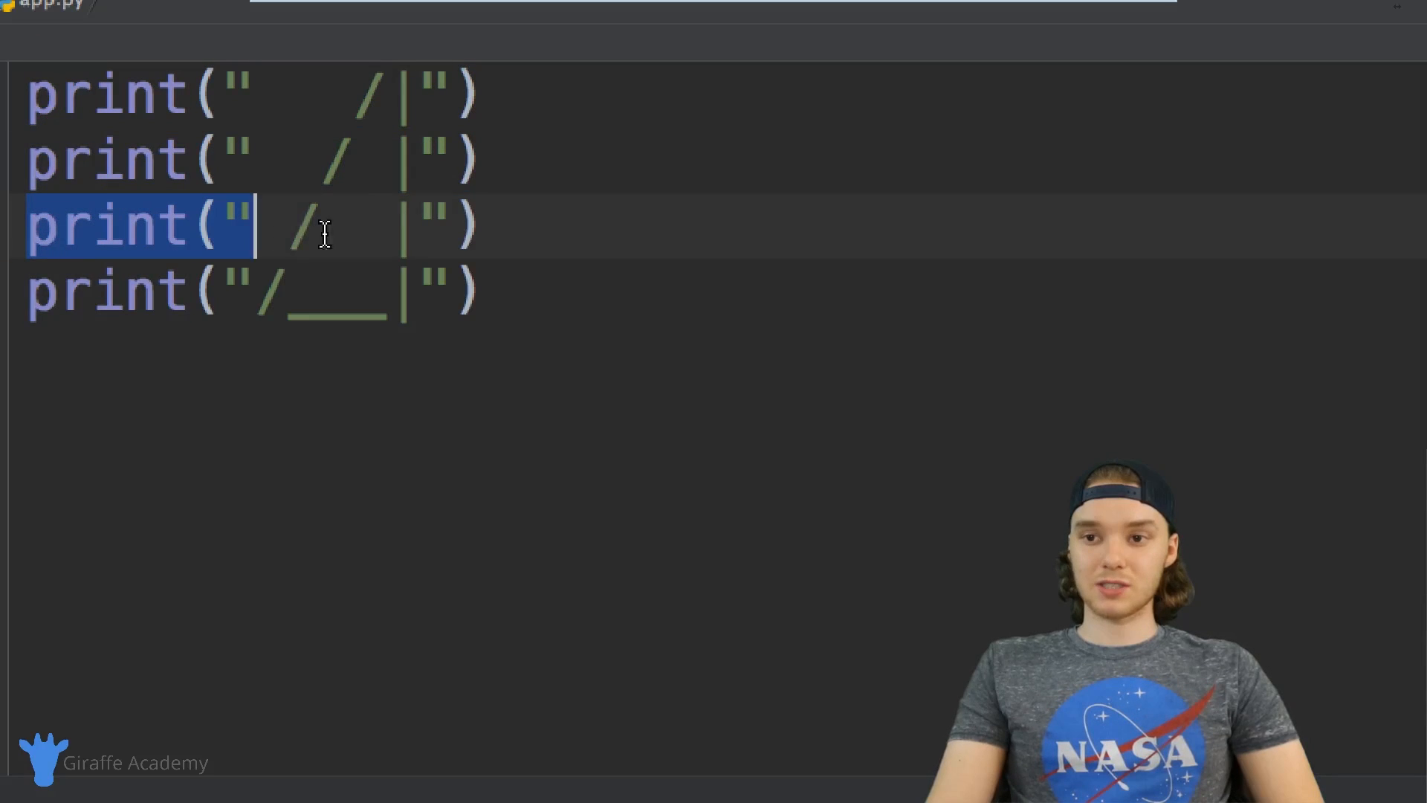
left_click(542, 226)
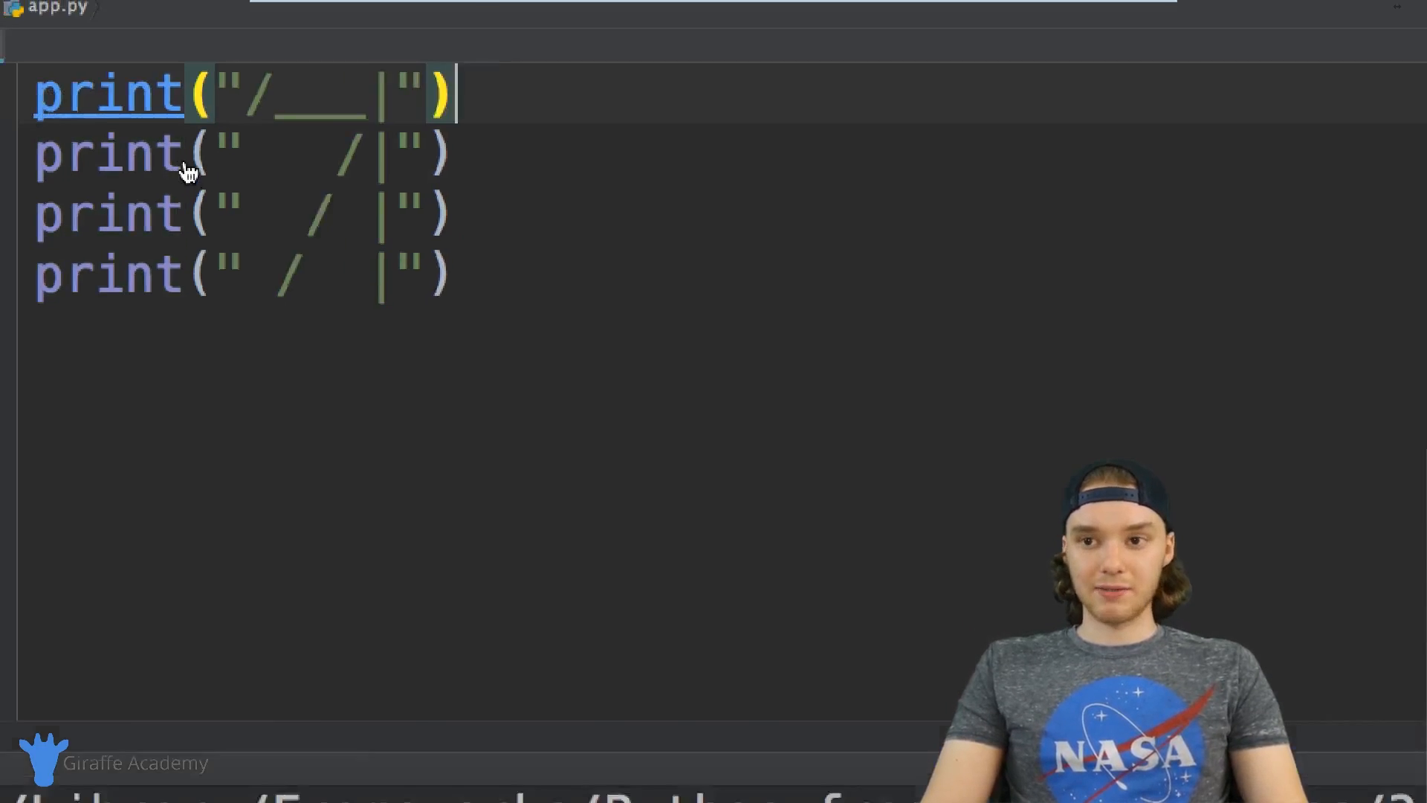
- Run the reordered app.py so the underscore base line prints first
left_click(1356, 44)
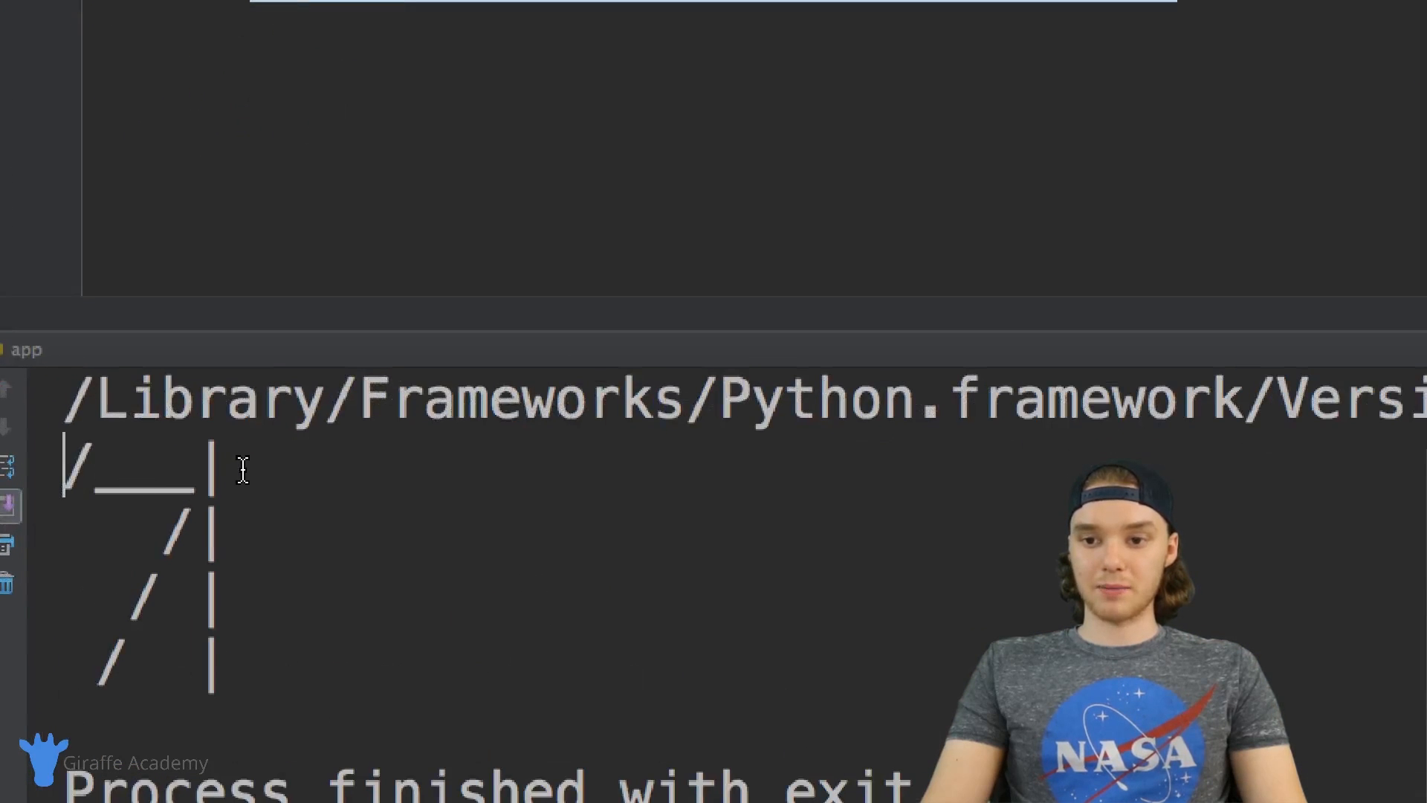
double_click(137, 466)
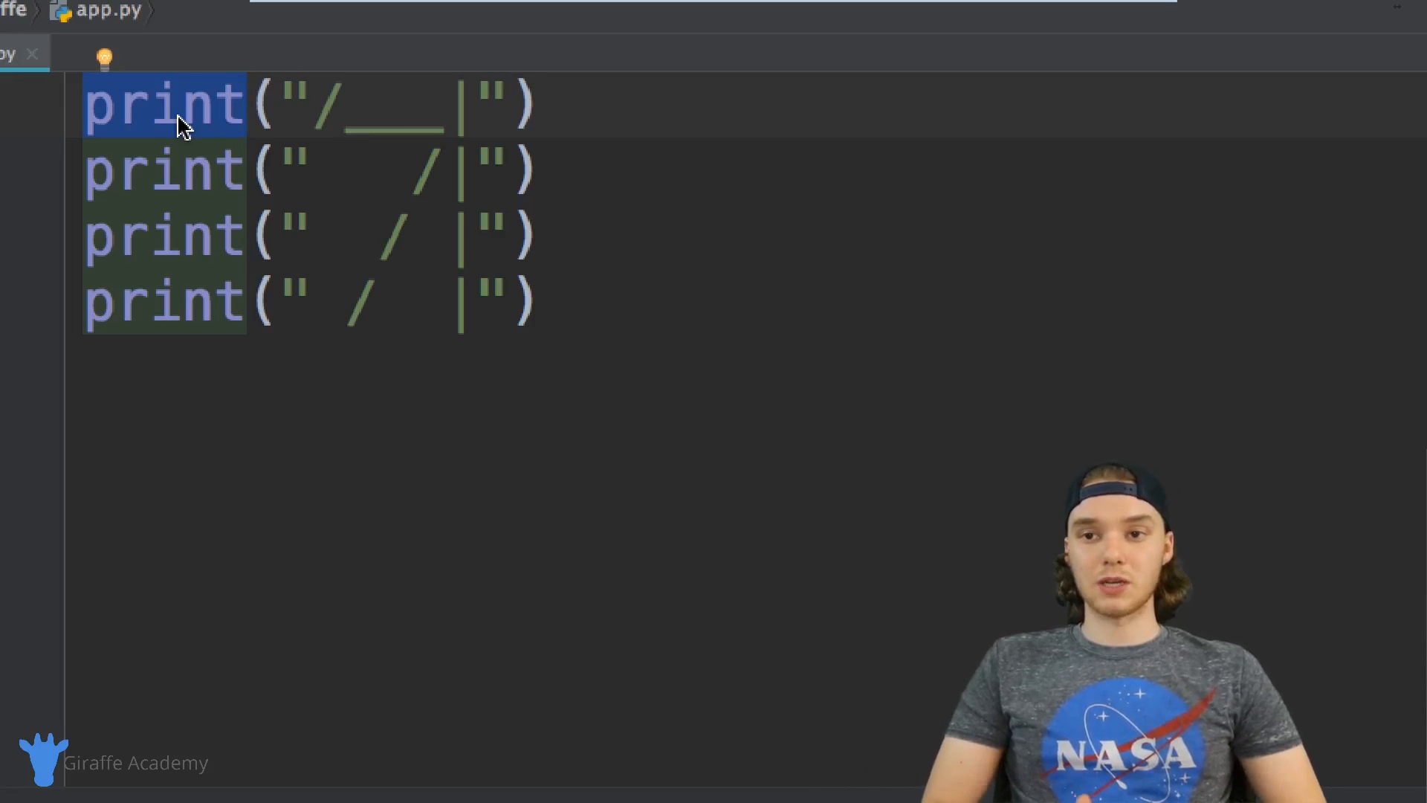
mouse_move(313, 246)
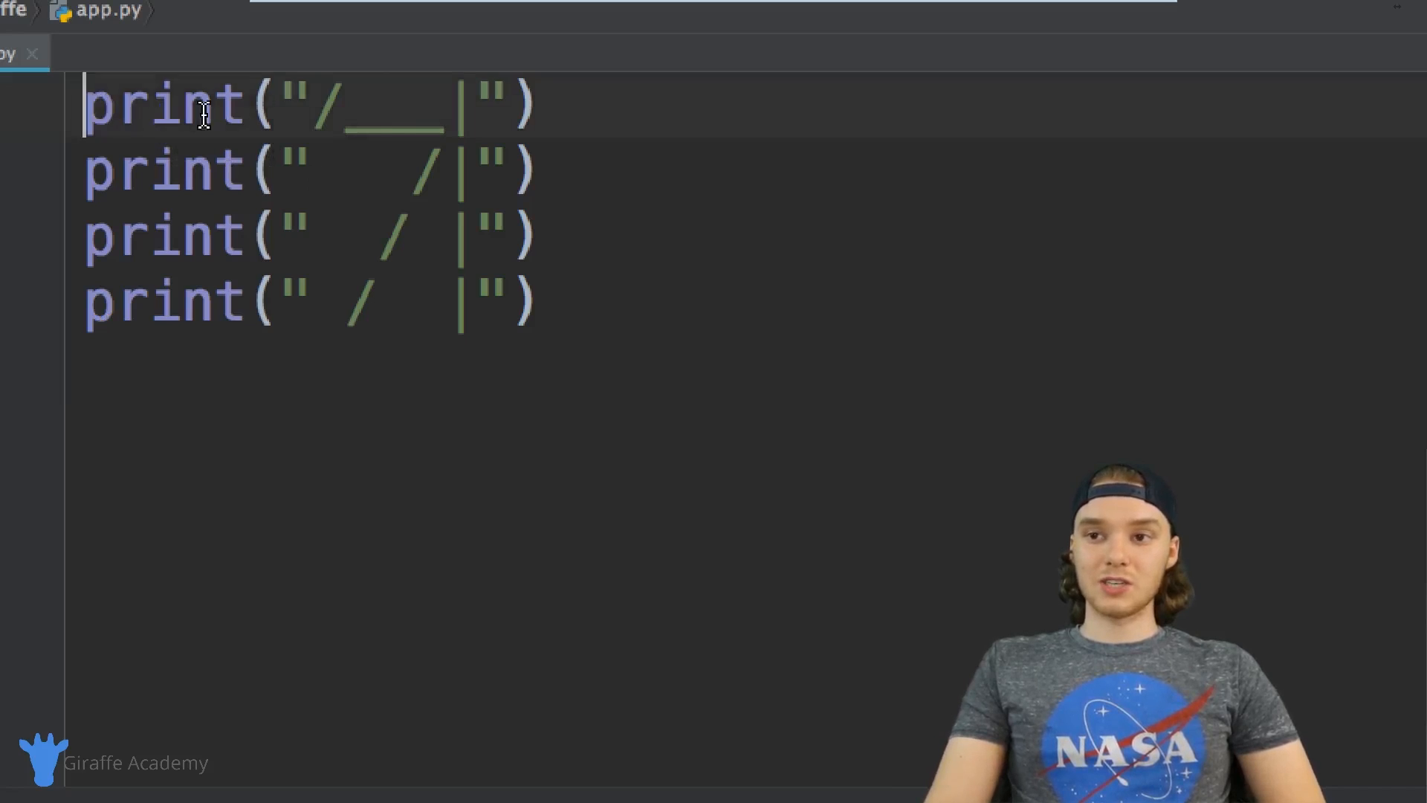
left_click_drag(86, 170, 378, 169)
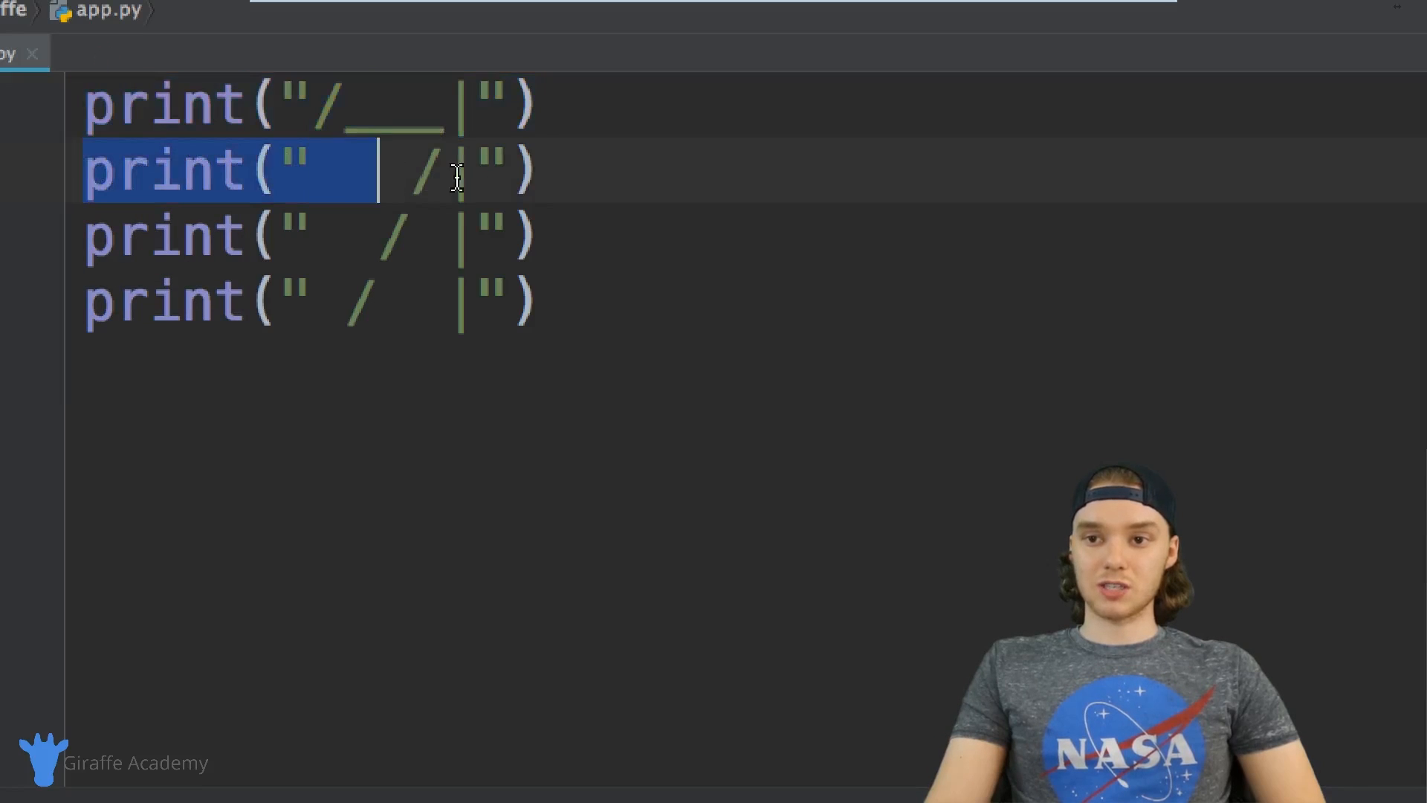